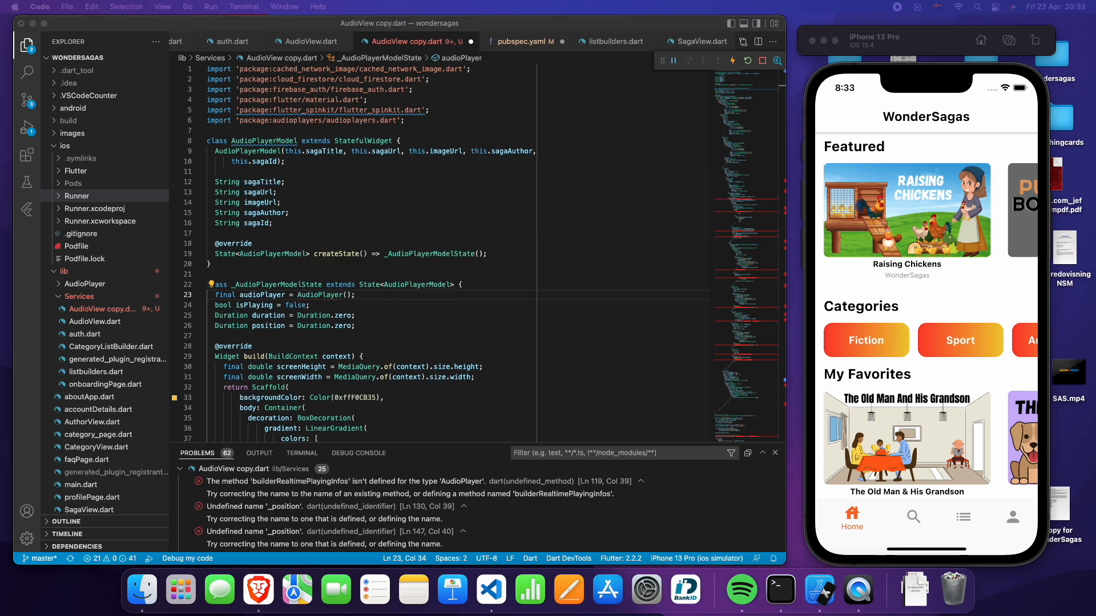
pyautogui.scroll(-3)
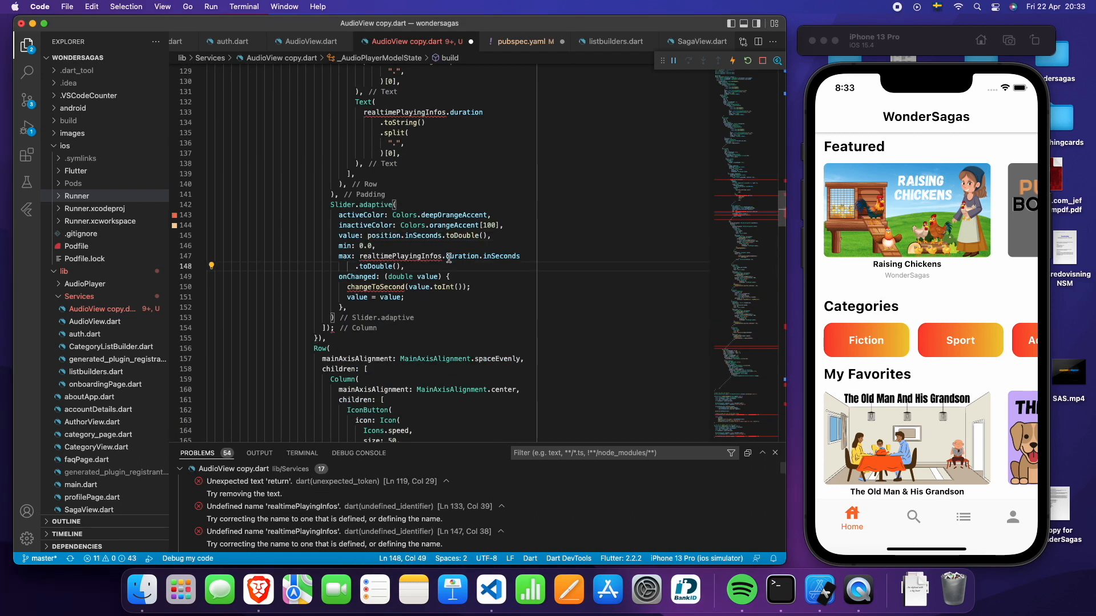